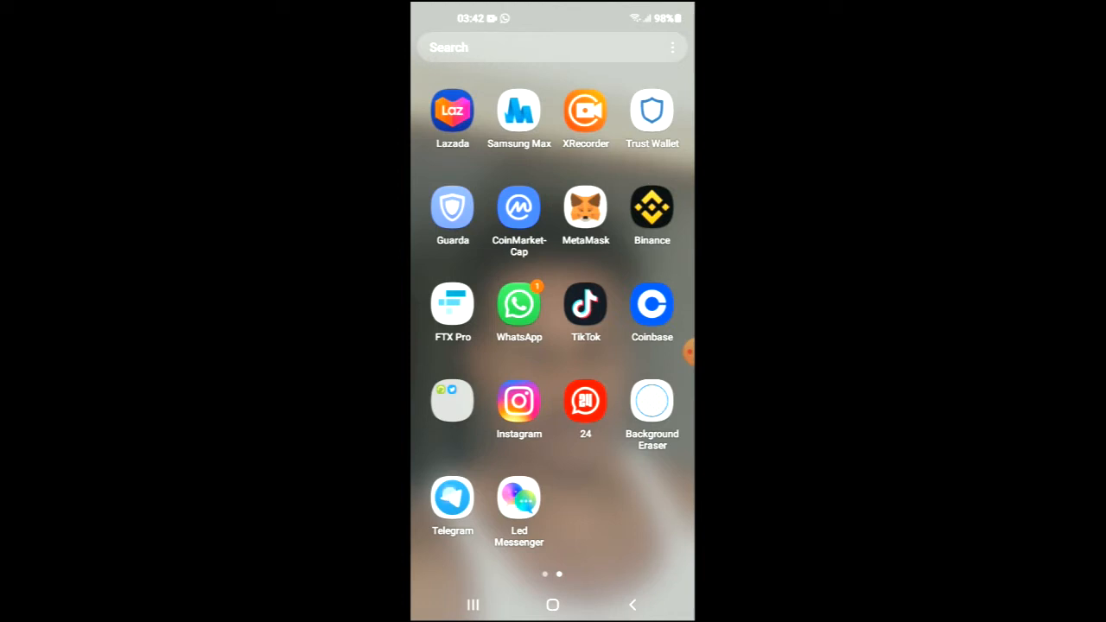
Step: Launch Telegram and reach the account Settings page via the main menu
{"action": "left_click", "coordinate": [452, 497]}
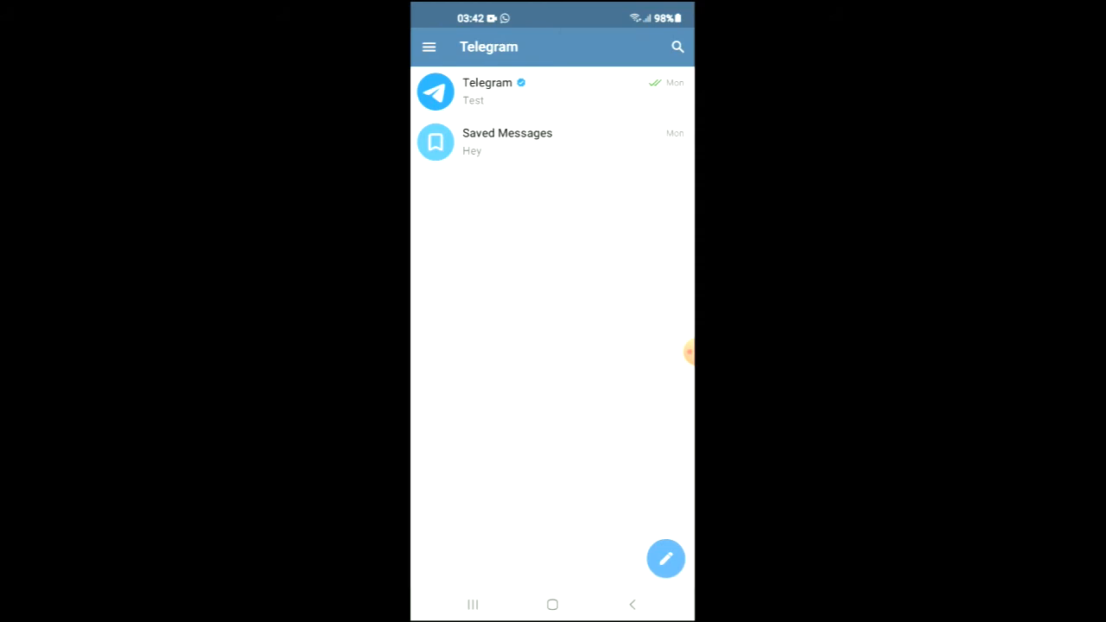
{"action": "left_click", "coordinate": [428, 47]}
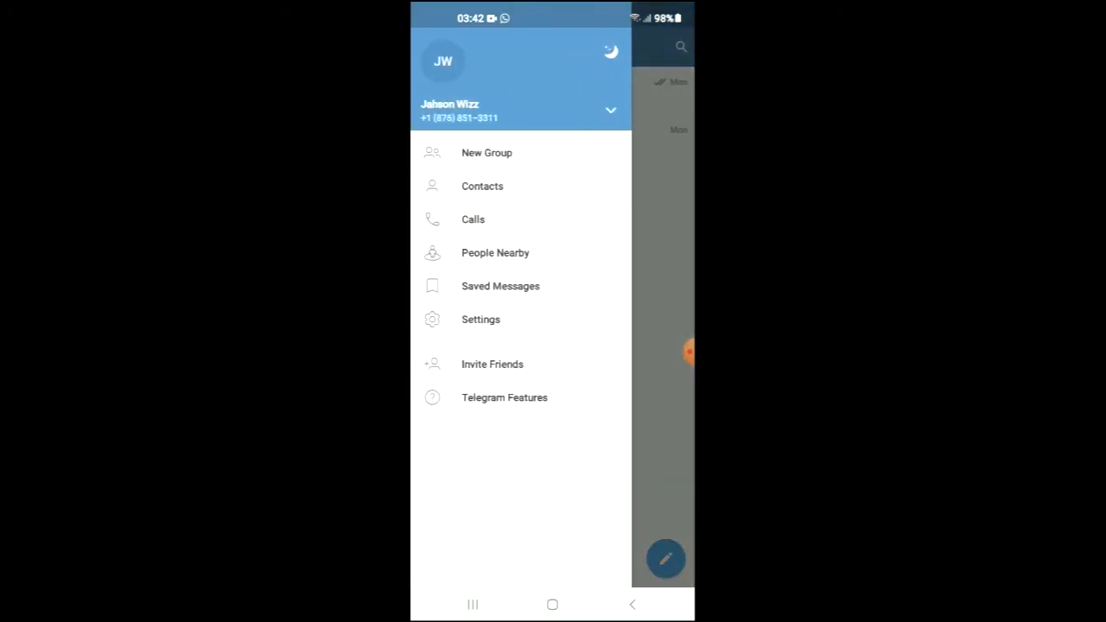
{"action": "left_click", "coordinate": [480, 318]}
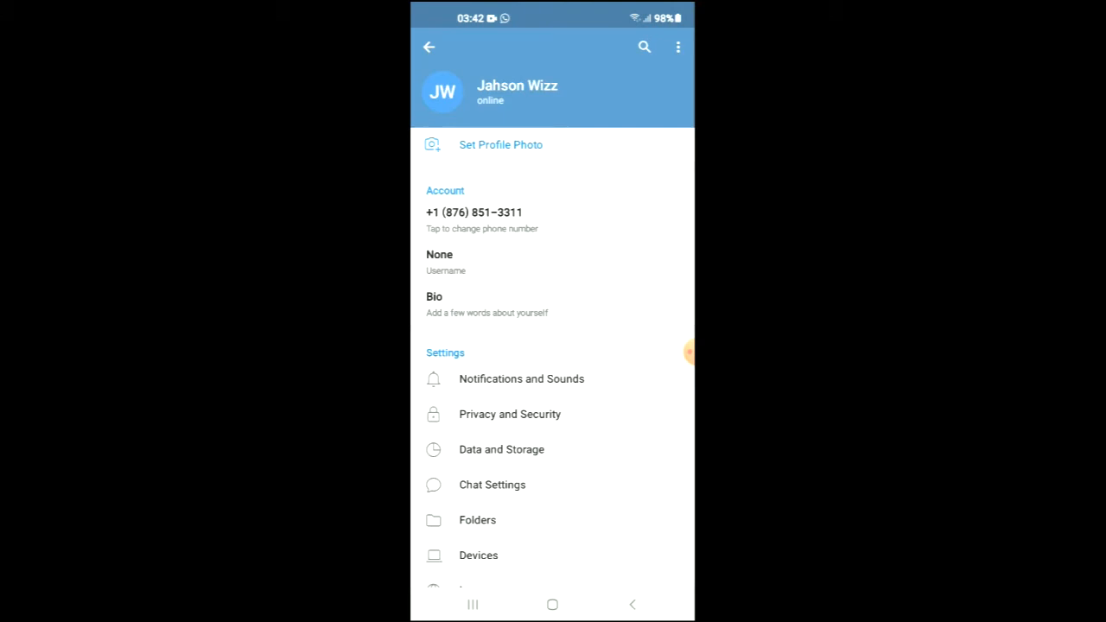
Step: Enter Privacy and Security to set 'Who can call me?' to Nobody
{"action": "left_click", "coordinate": [508, 415]}
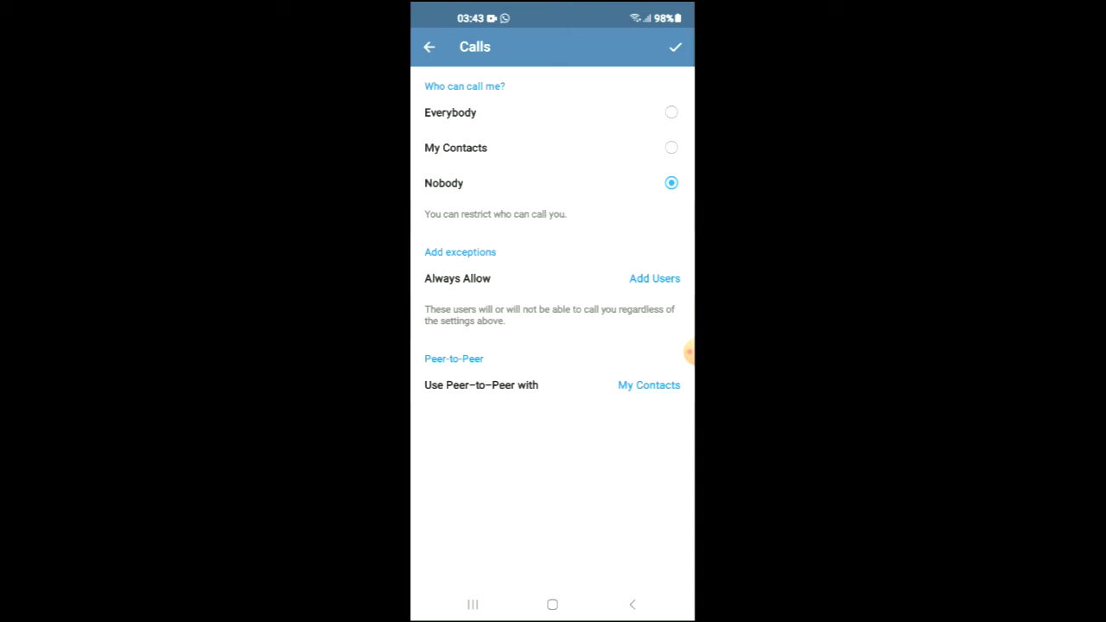
{"action": "left_click", "coordinate": [653, 278]}
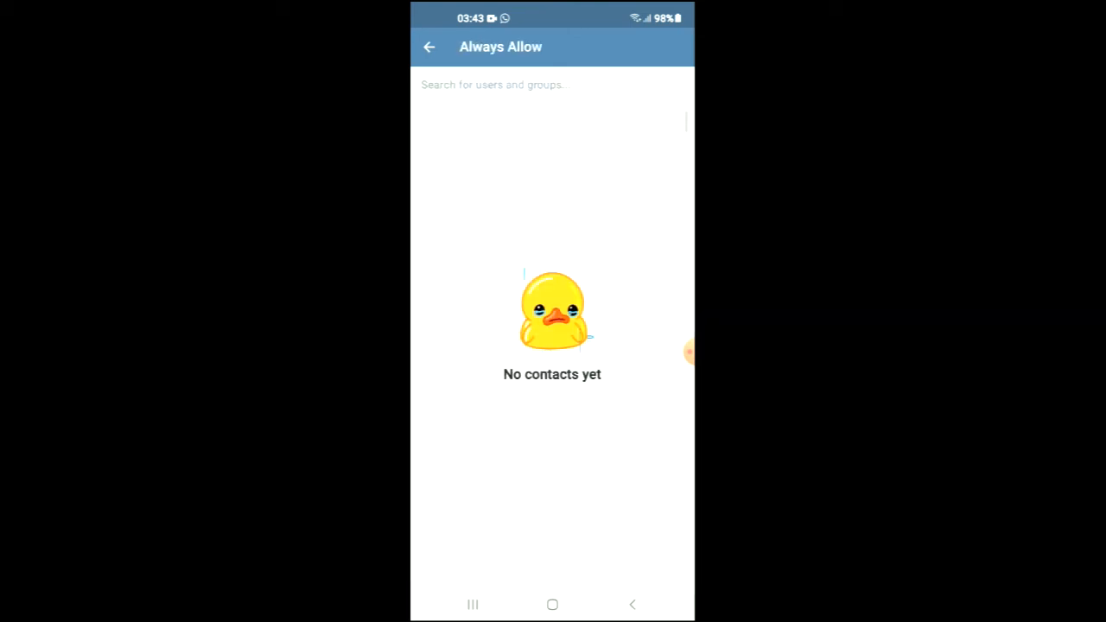
{"action": "left_click", "coordinate": [429, 47]}
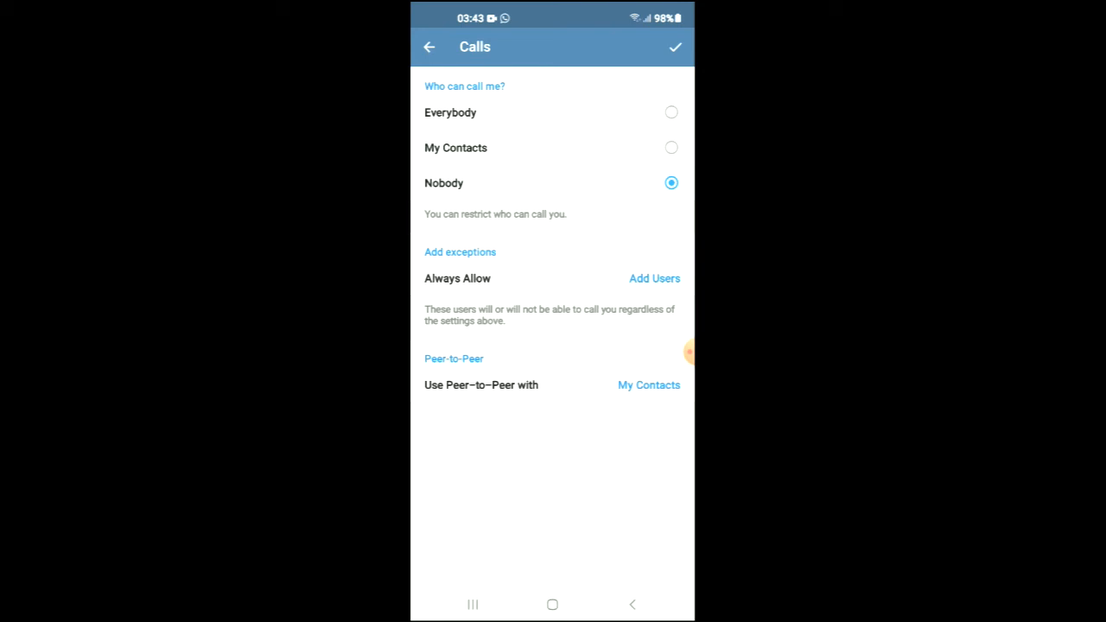
Step: Confirm the Nobody calls setting with the checkmark, returning to Privacy and Security
{"action": "left_click", "coordinate": [429, 47]}
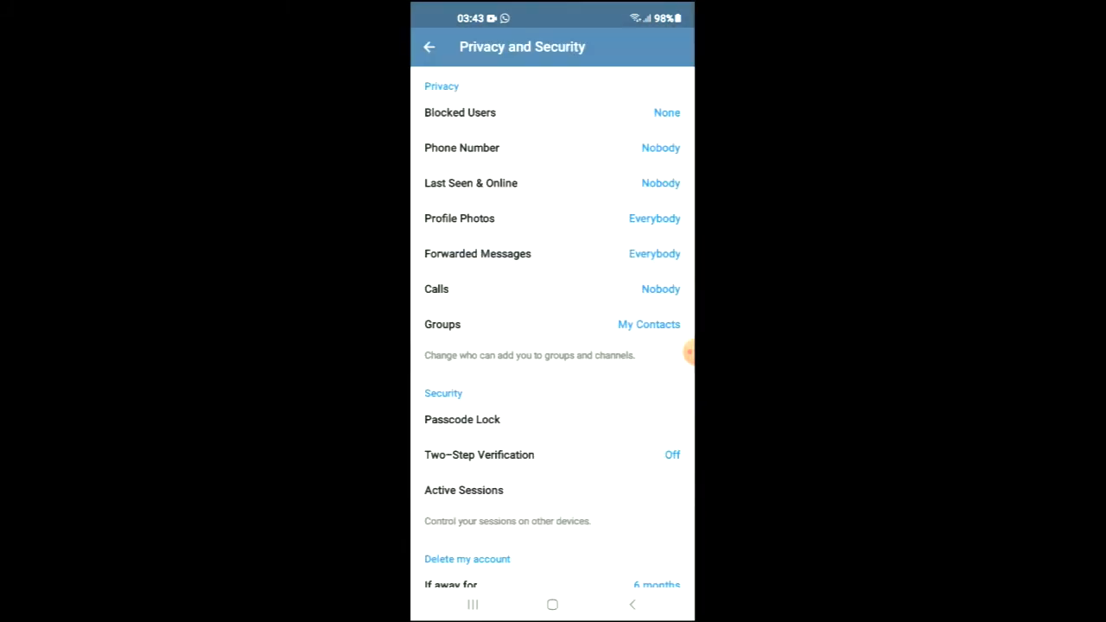